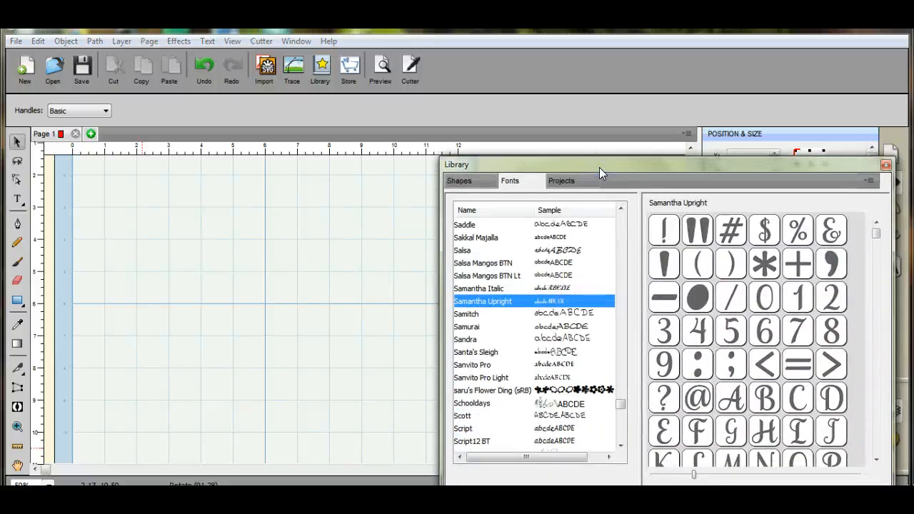
# Add the Basic Shapes rectangle from the Shapes library to the page.
pyautogui.click(458, 179)
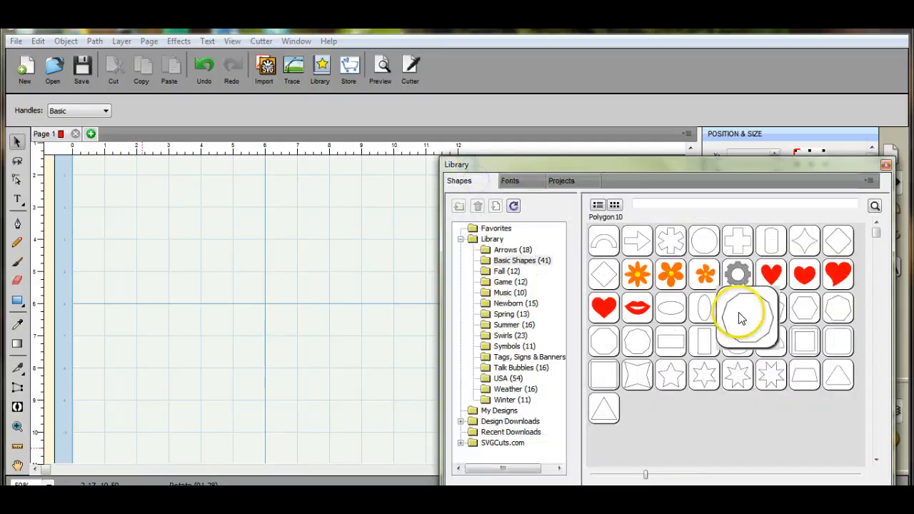
pyautogui.doubleClick(737, 307)
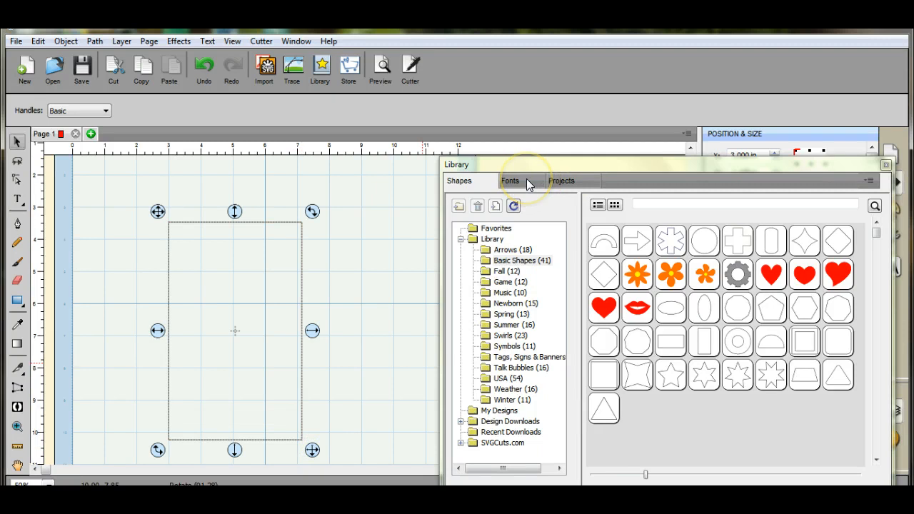
# Type a Samantha Upright curly brace and drag it onto the rectangle's right edge.
pyautogui.click(510, 180)
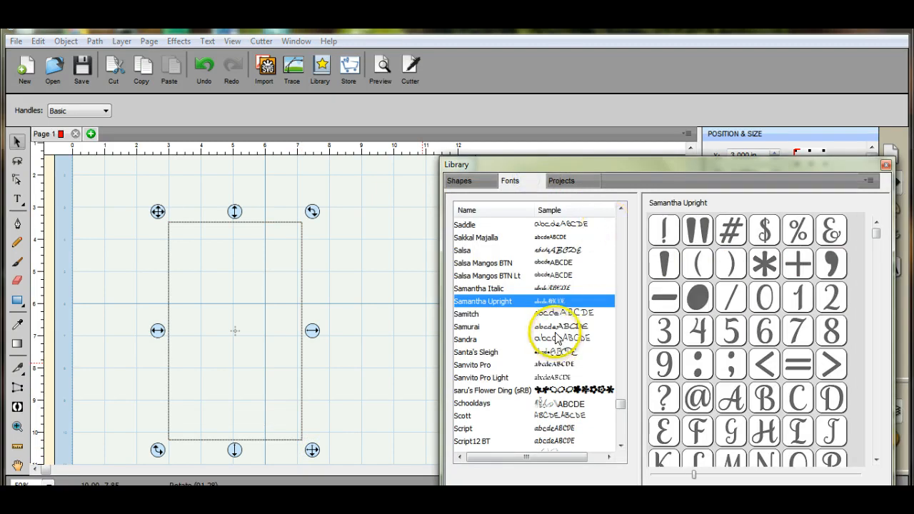
pyautogui.moveTo(854, 371)
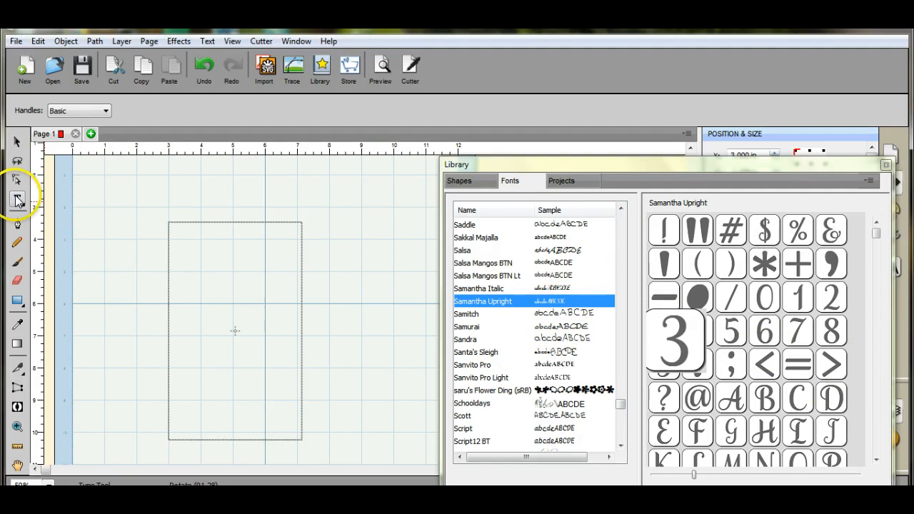
pyautogui.click(17, 198)
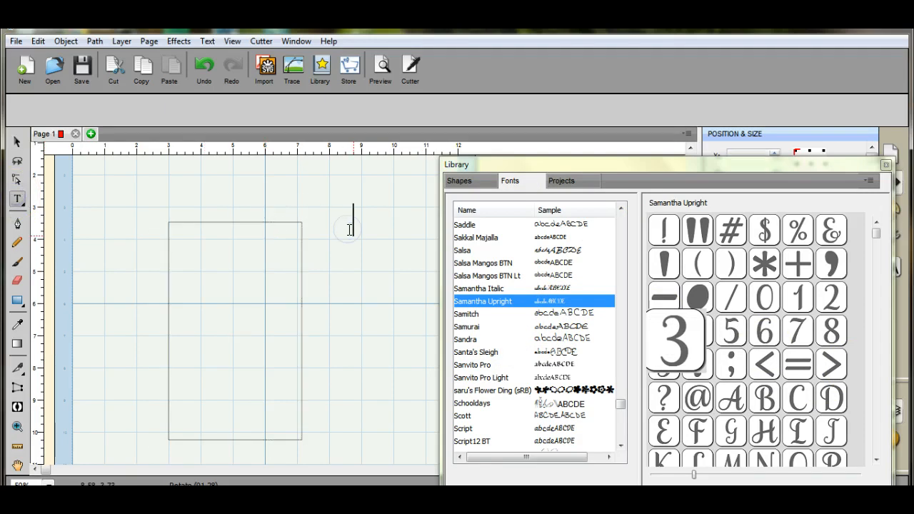
pyautogui.moveTo(349, 230)
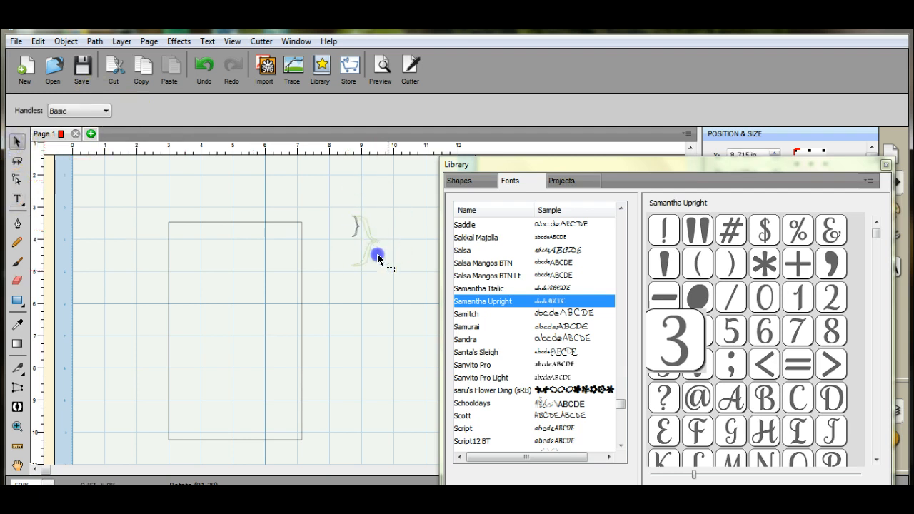
pyautogui.click(377, 254)
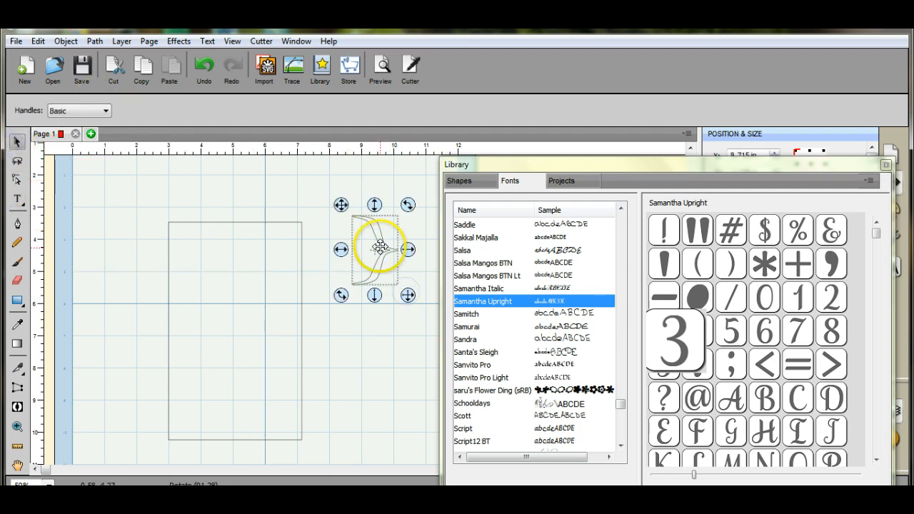
pyautogui.moveTo(379, 247); pyautogui.dragTo(318, 292)
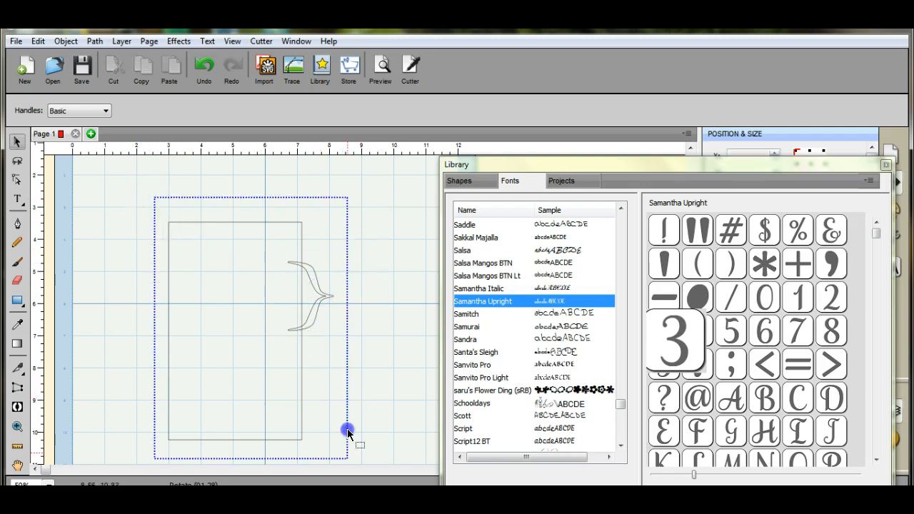
# Select the rectangle and curly brace together.
pyautogui.click(347, 430)
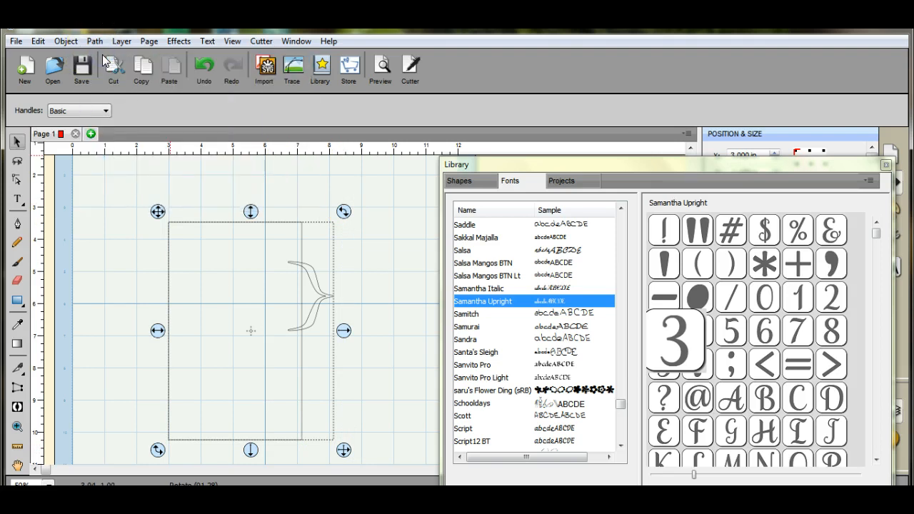
pyautogui.moveTo(173, 144)
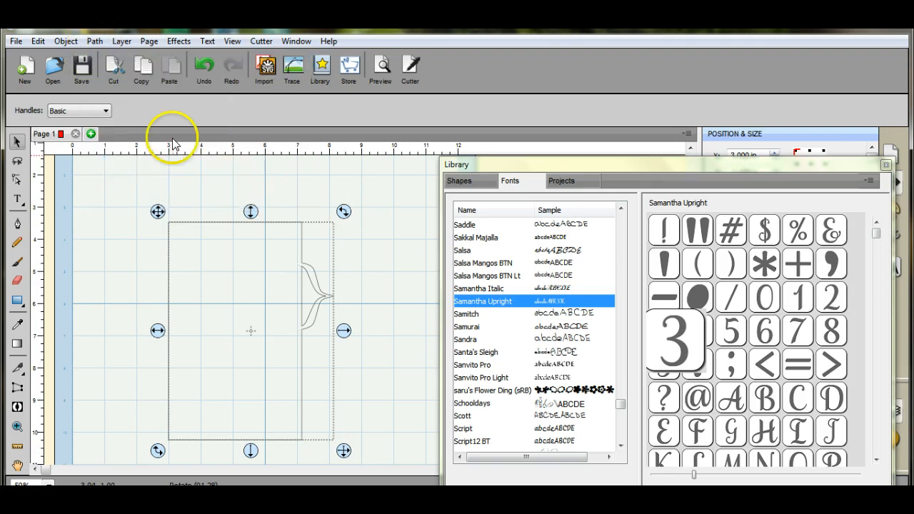
pyautogui.moveTo(381, 64)
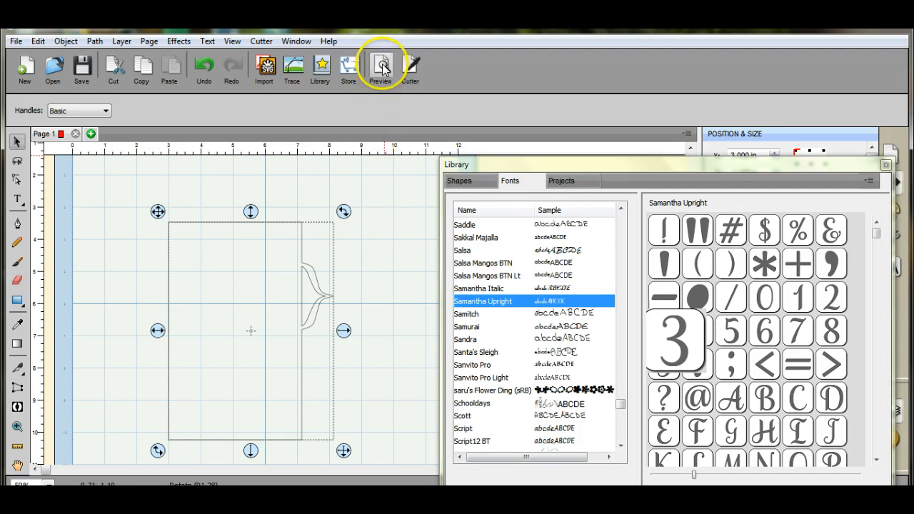
pyautogui.click(381, 68)
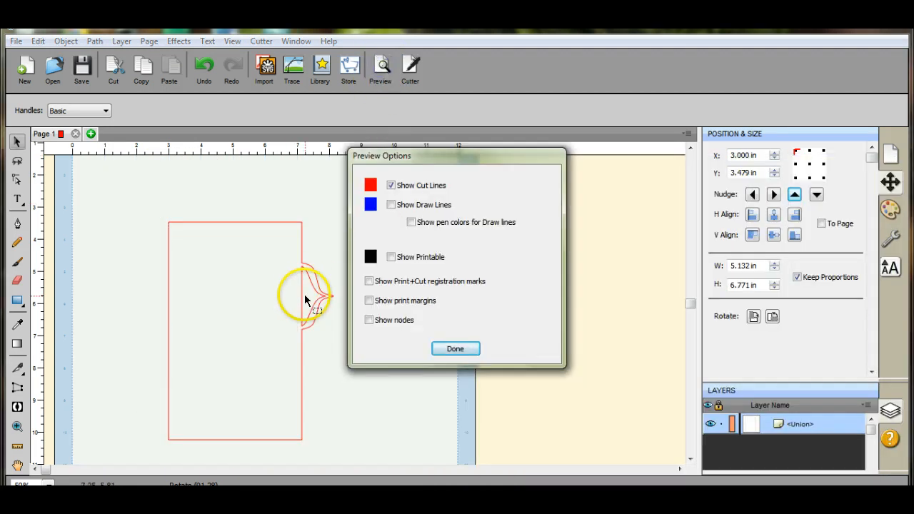
pyautogui.moveTo(443, 318)
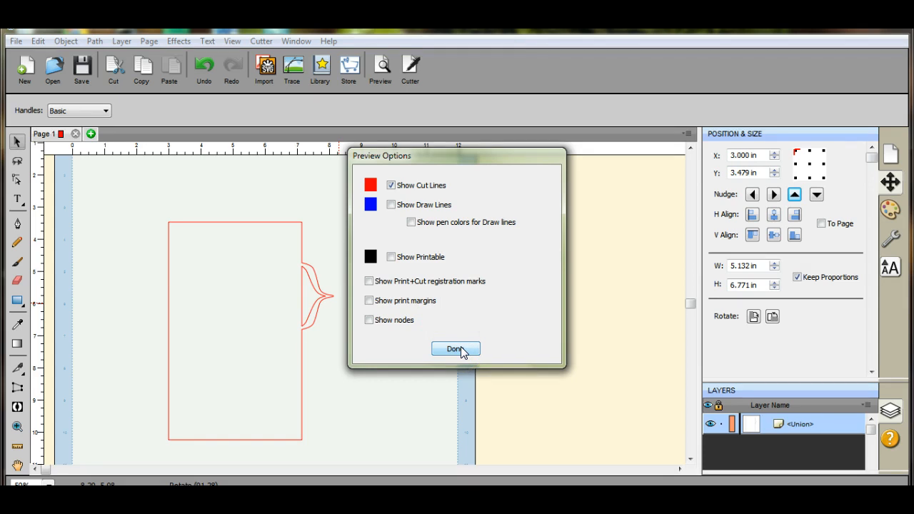
pyautogui.click(455, 349)
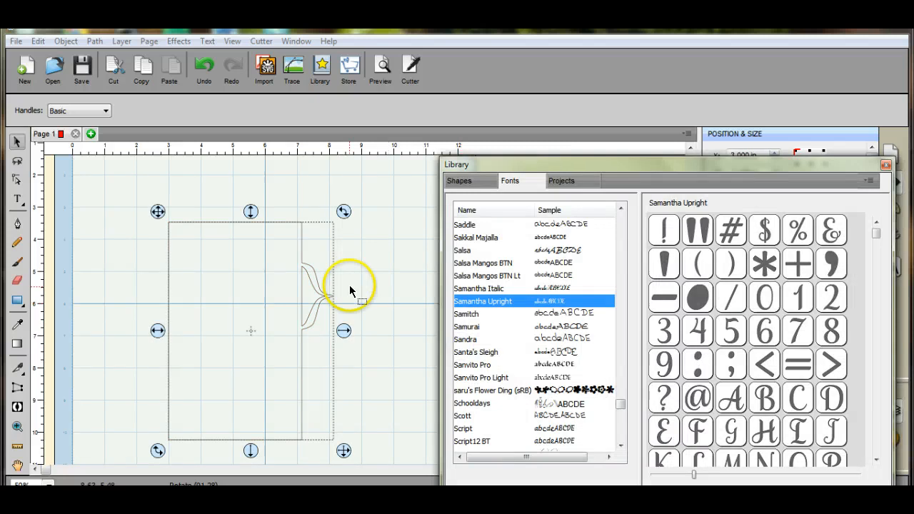
# Deselect, then delete the stray inner brace piece via its right-click menu.
pyautogui.click(65, 40)
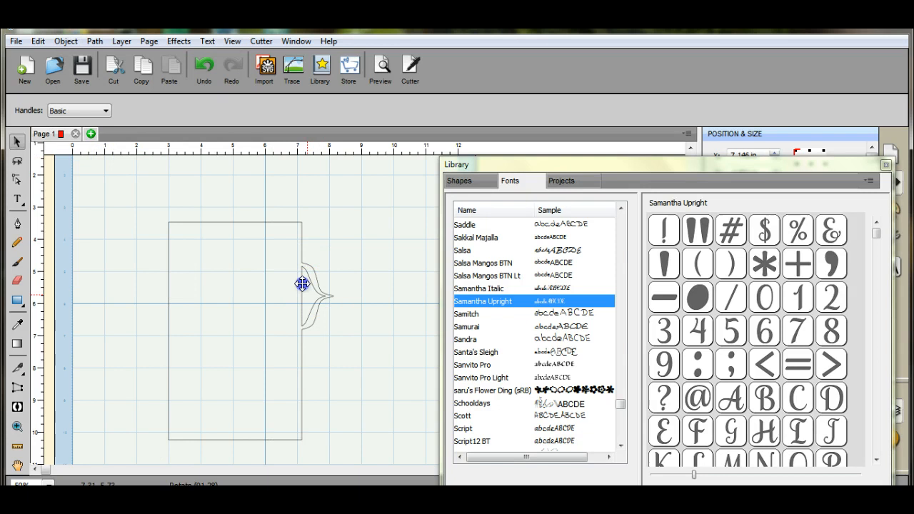
pyautogui.rightClick(302, 284)
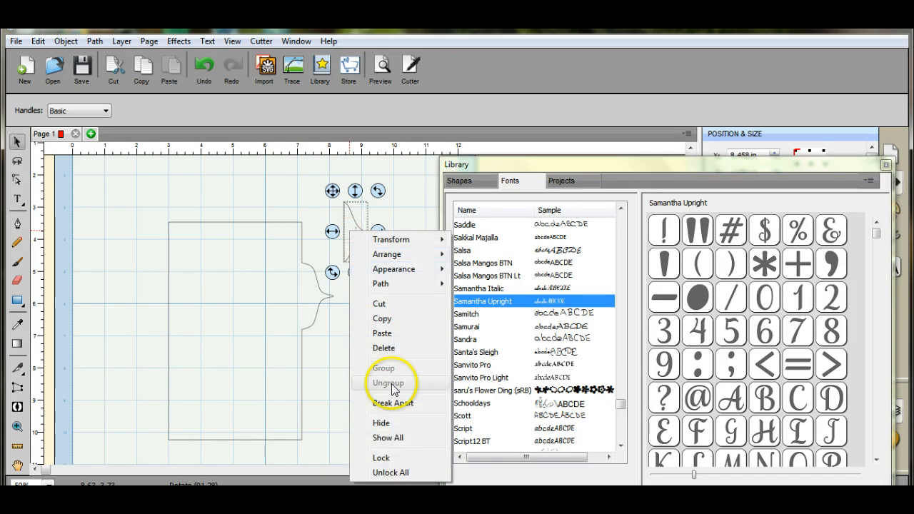
pyautogui.click(388, 382)
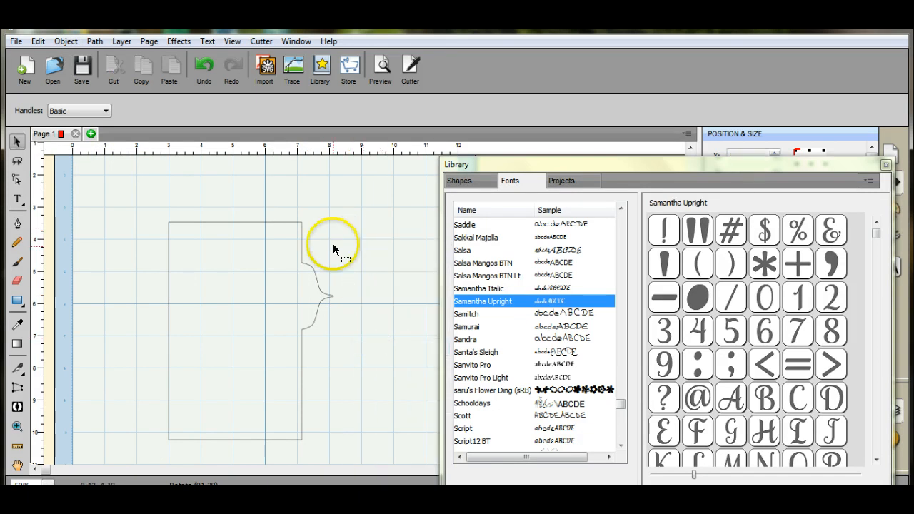
pyautogui.moveTo(252, 341)
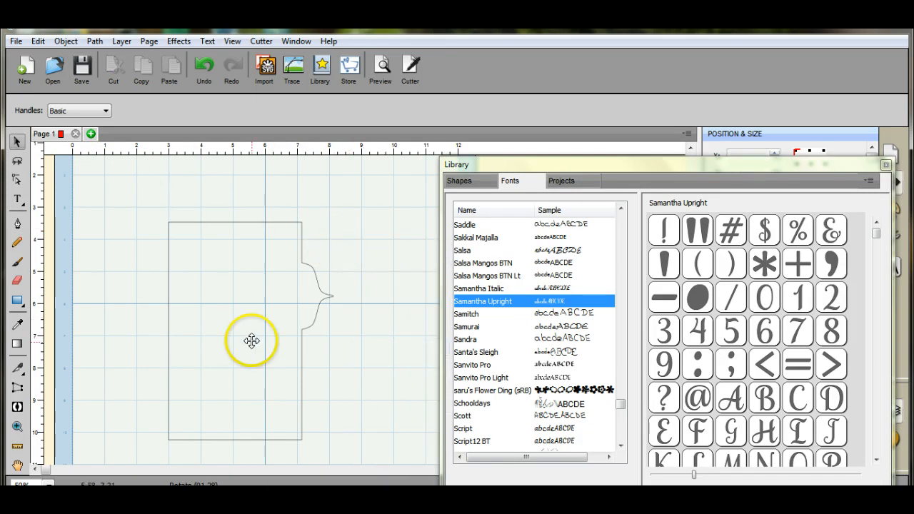